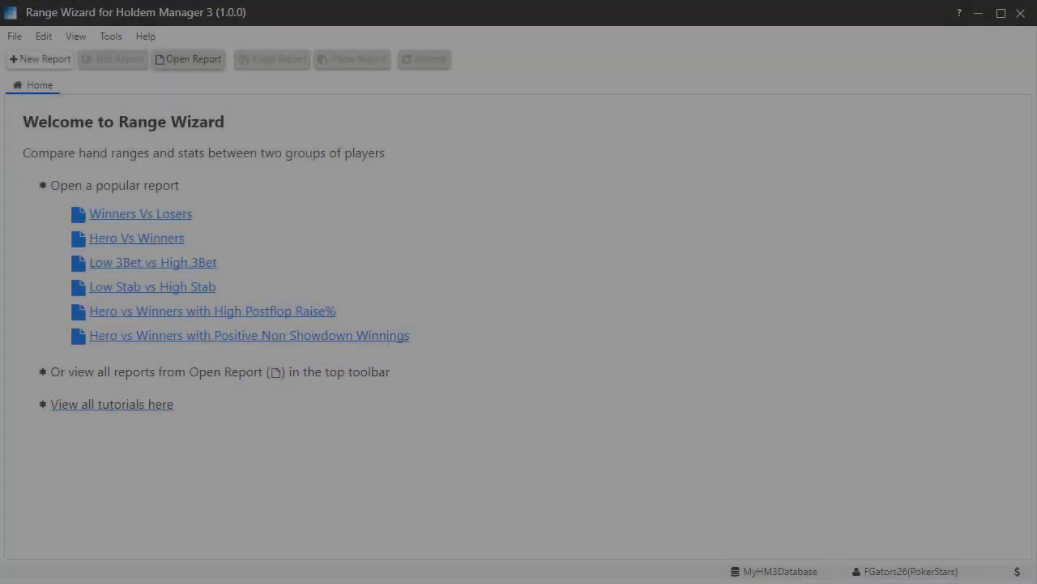
Step: Briefly look at the new report form and the saved reports list, closing both
click(39, 59)
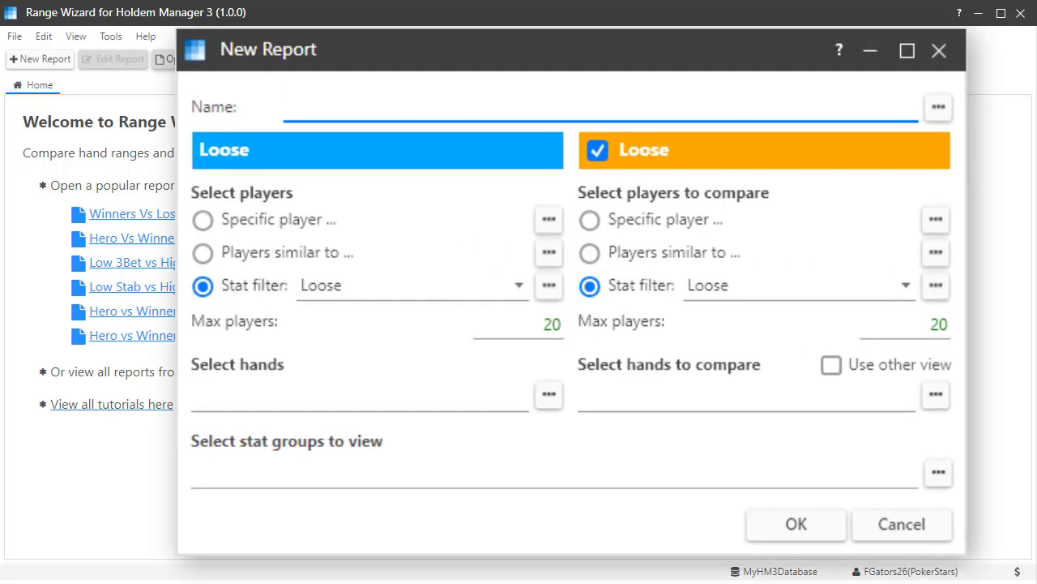
click(902, 526)
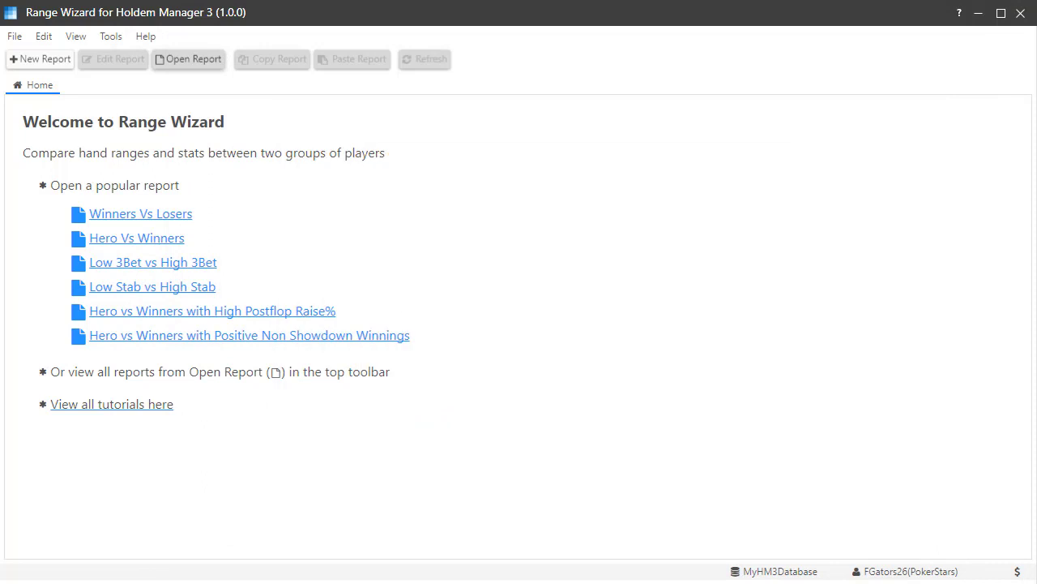
click(188, 59)
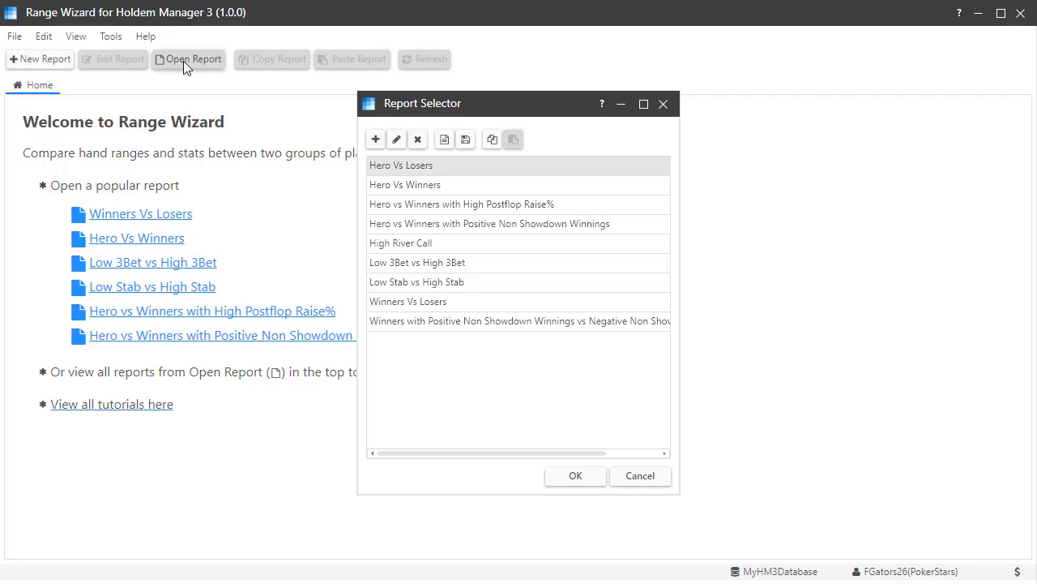
mouse_move(663, 104)
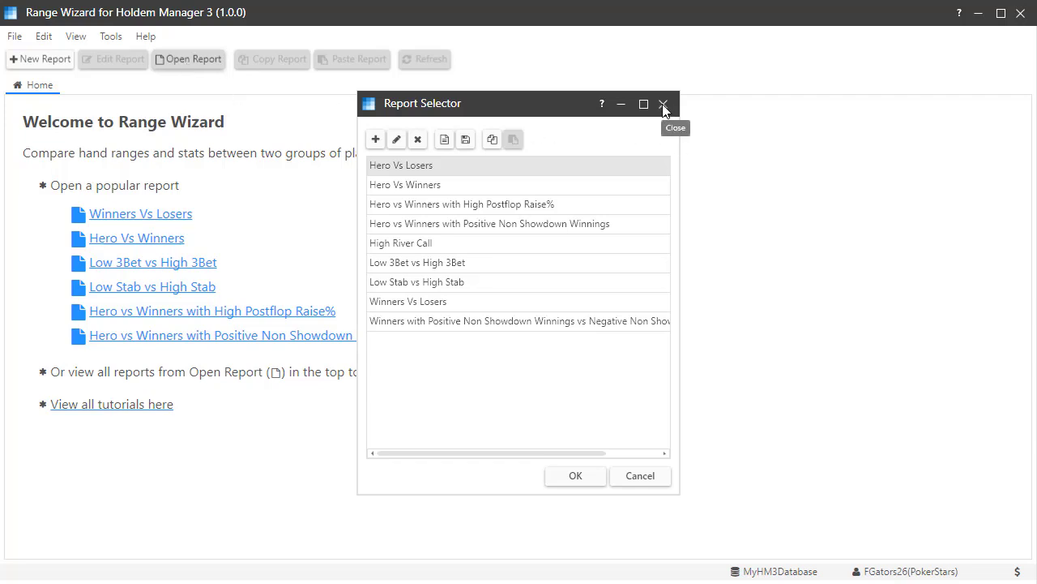
click(664, 104)
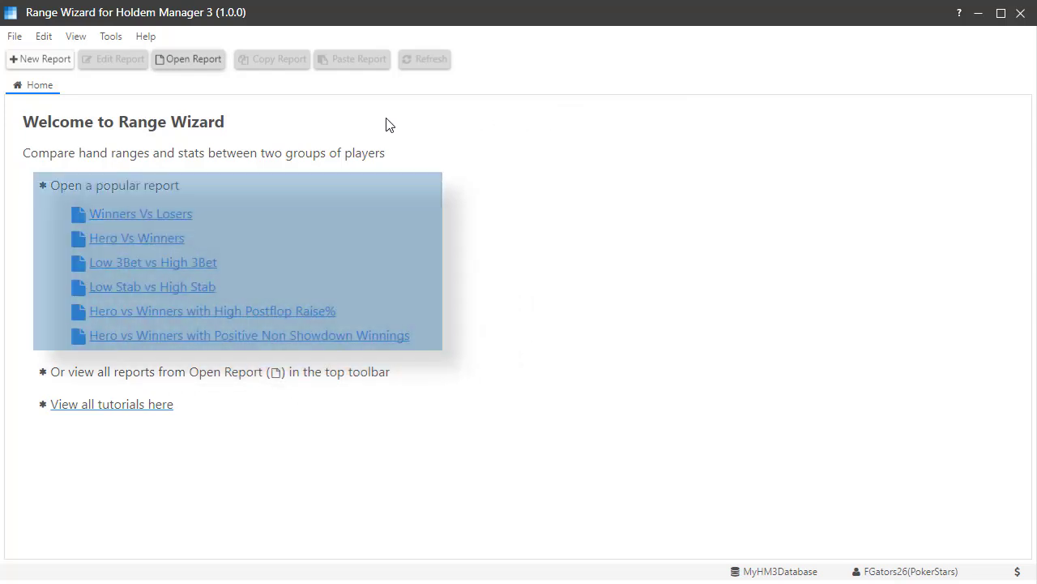
mouse_move(194, 58)
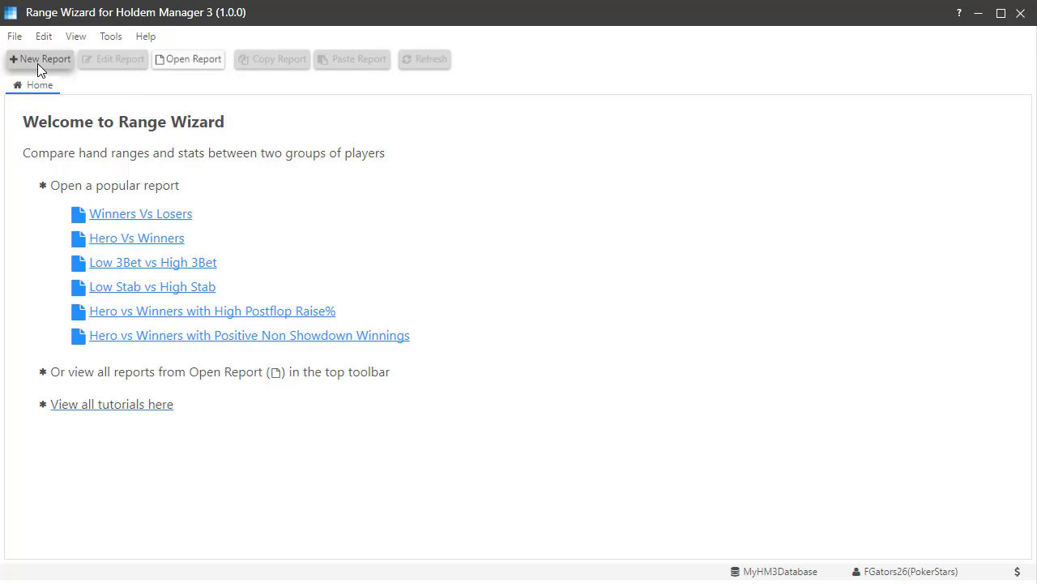
Step: Start a new report named 'Hero Vs High River Call' and review its player and stat group fields
click(39, 58)
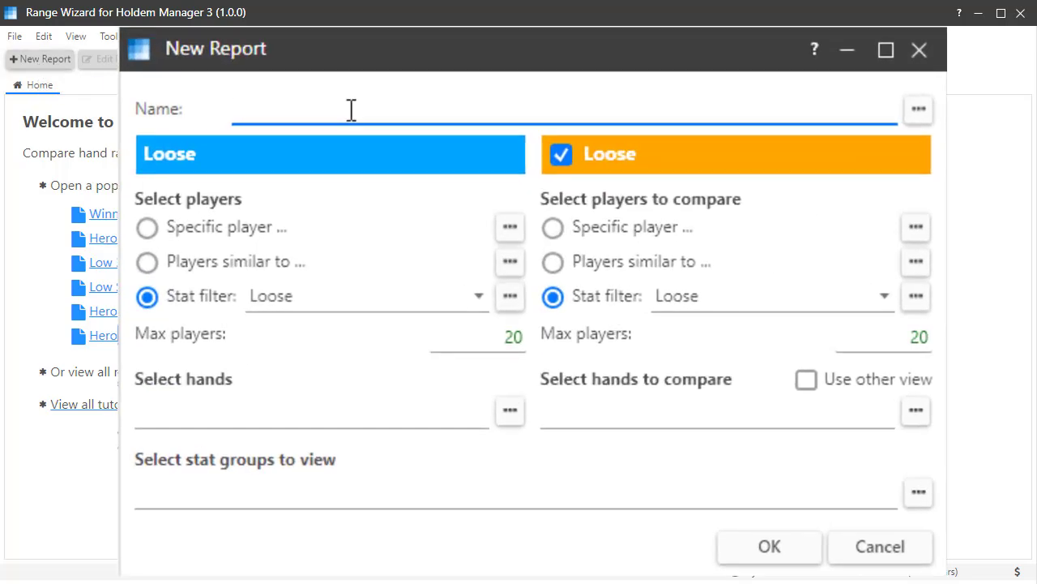
text(Hero Vs High River Call)
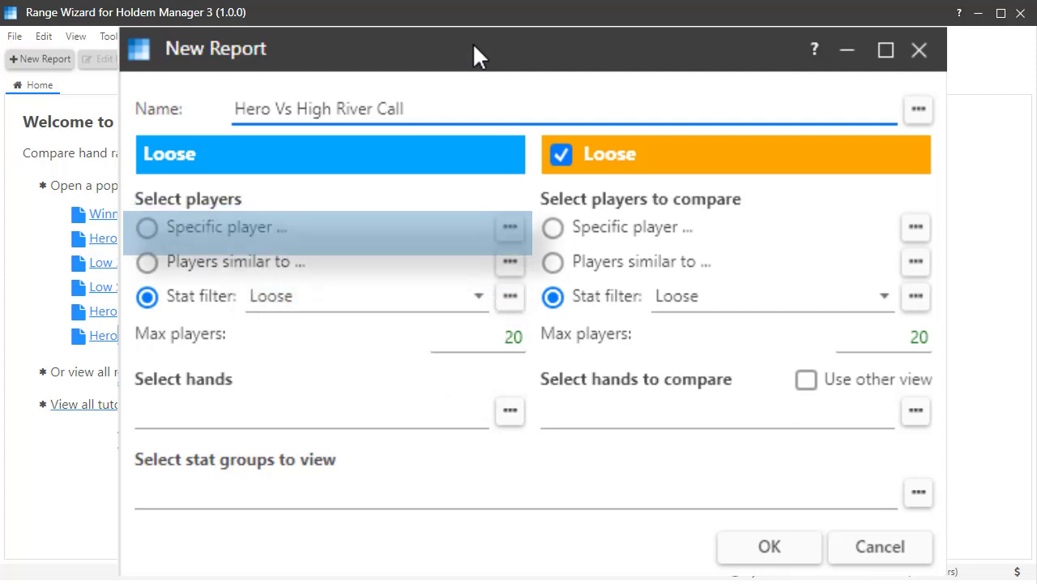
mouse_move(235, 261)
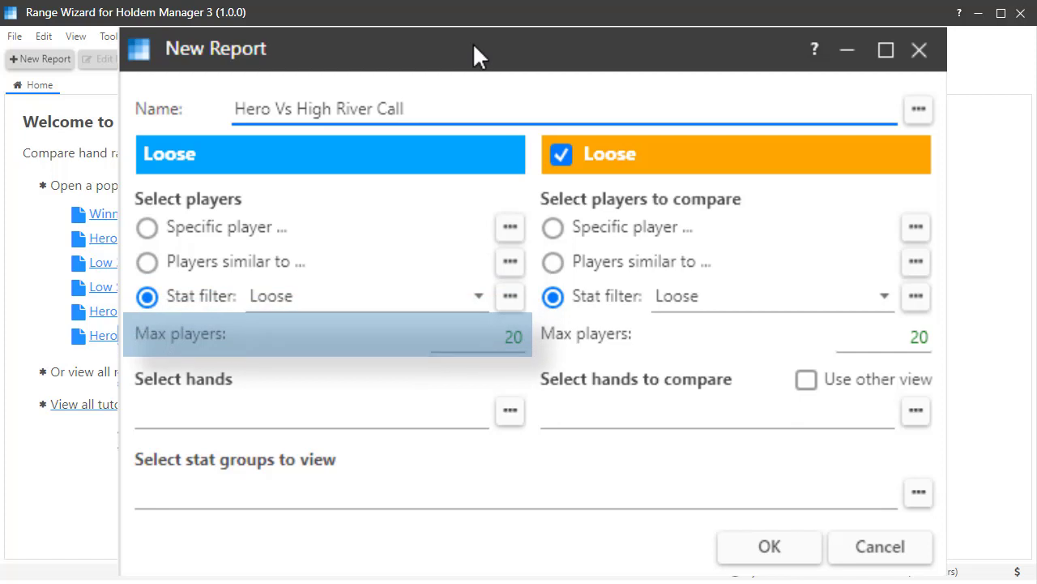
click(412, 107)
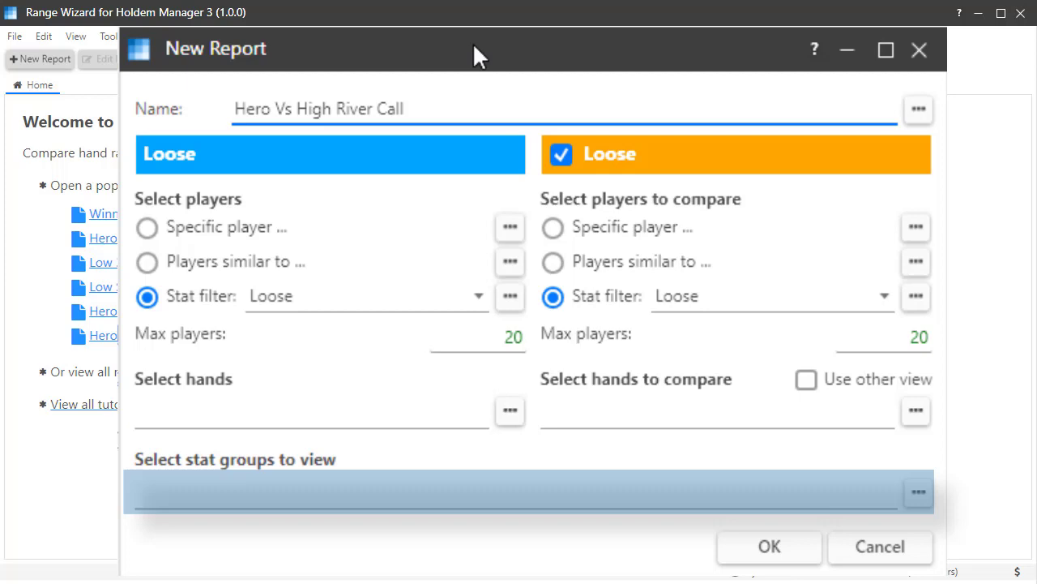
click(768, 548)
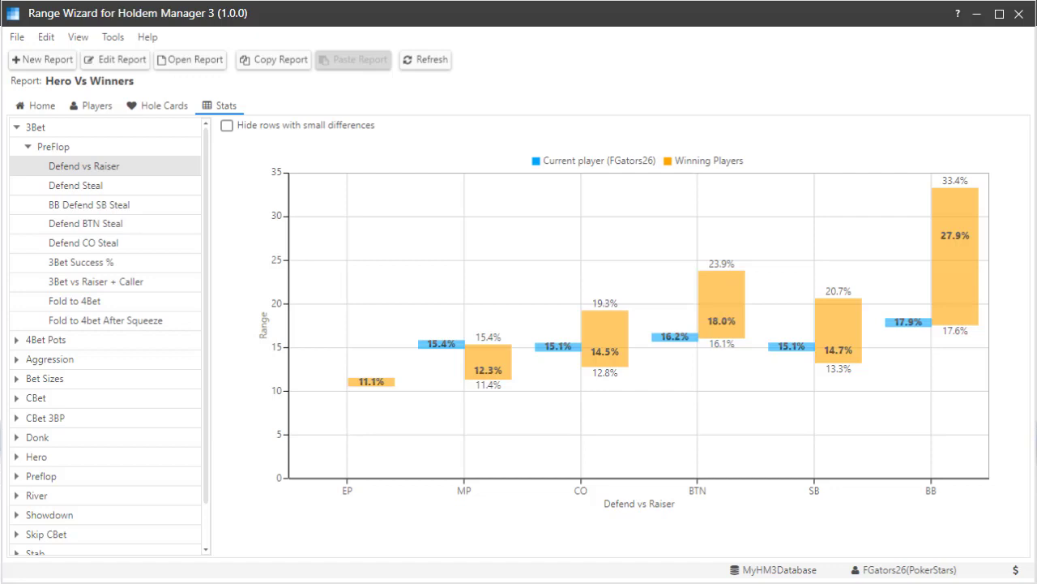
Step: Reopen the new report form for Hero Vs High River Call
click(39, 58)
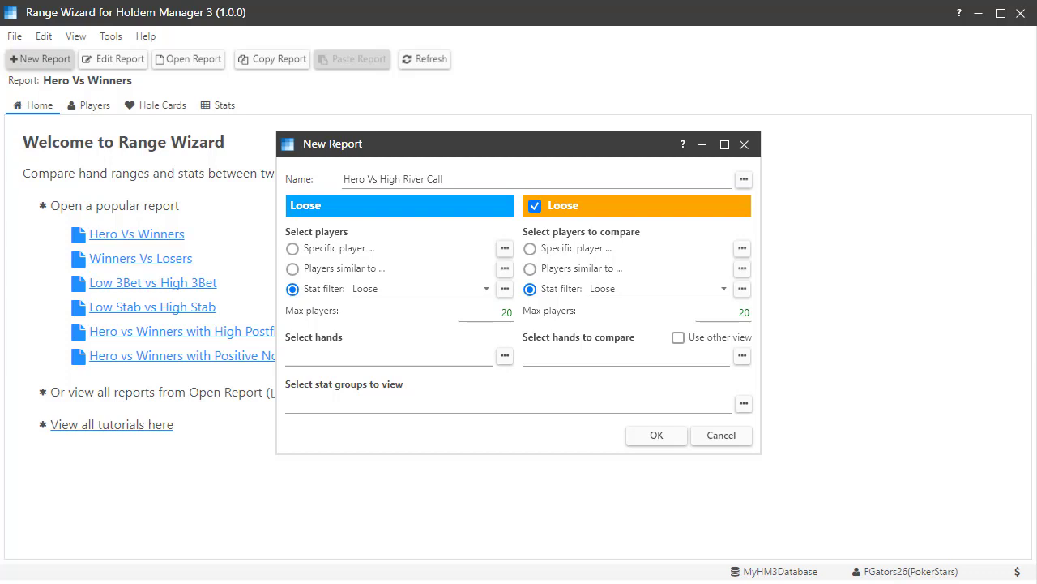
mouse_move(339, 256)
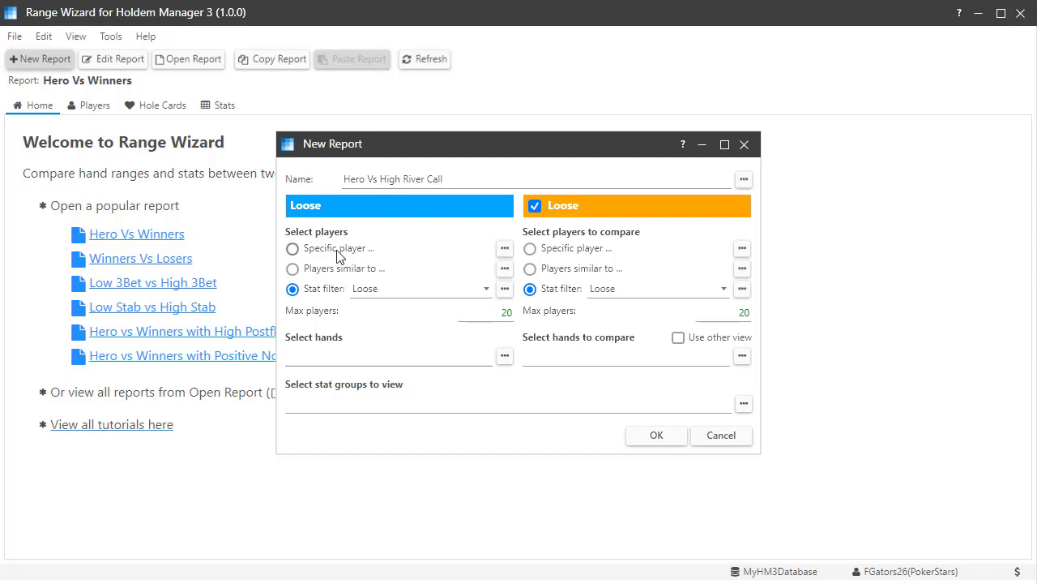
mouse_move(311, 259)
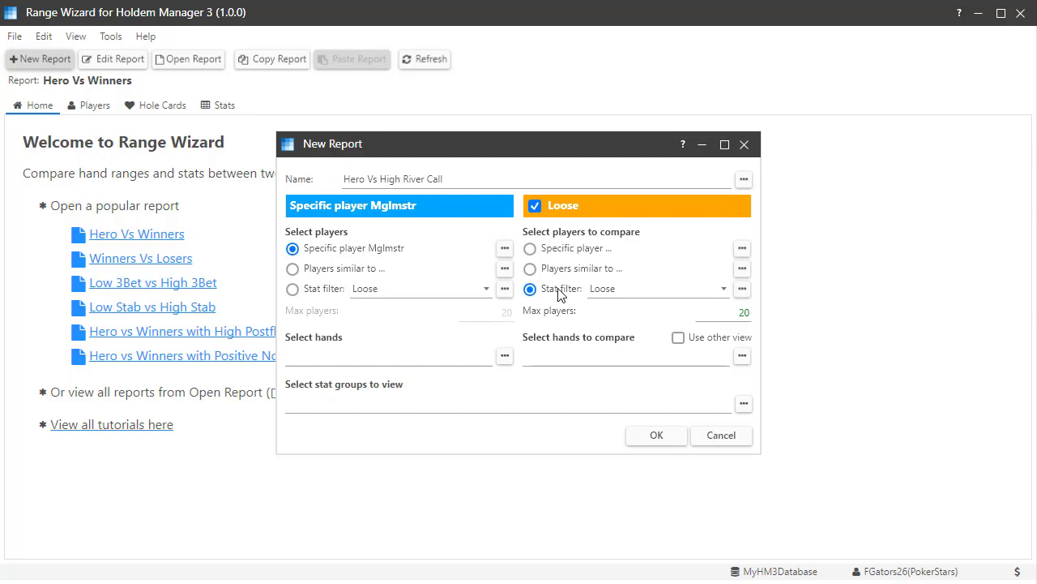
mouse_move(742, 289)
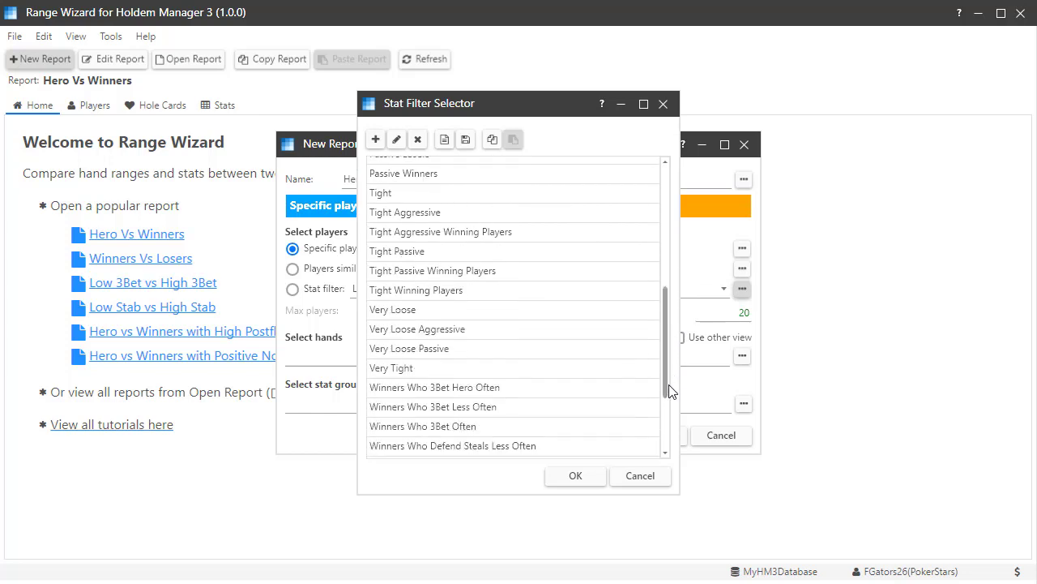
scroll(down, 3)
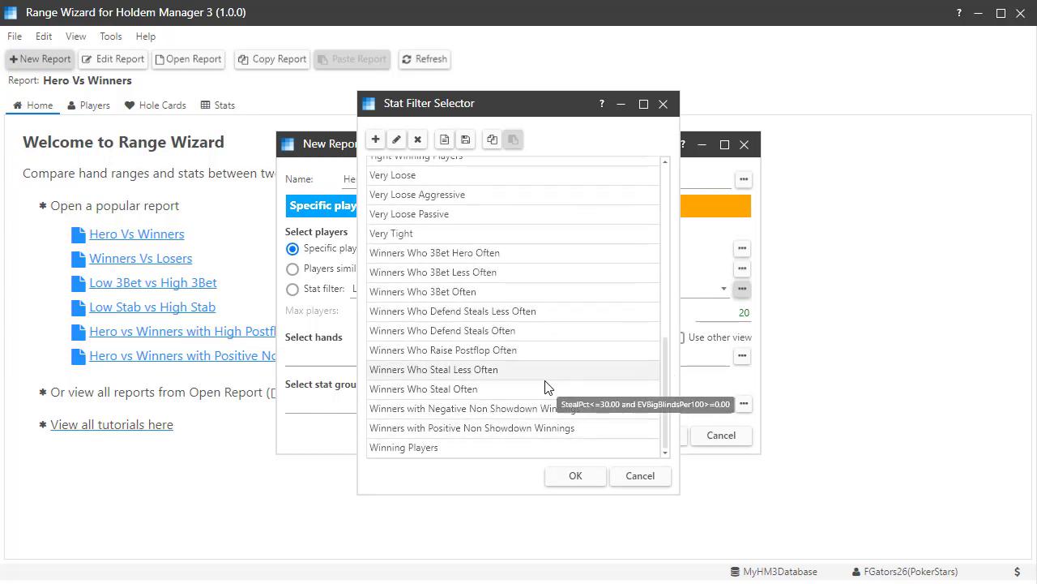
mouse_move(483, 315)
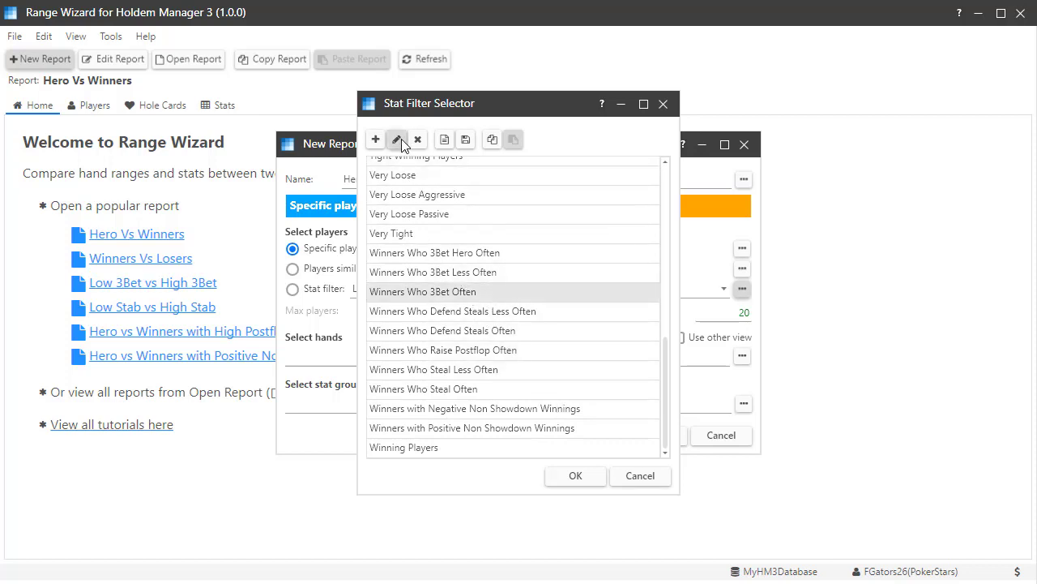
click(399, 140)
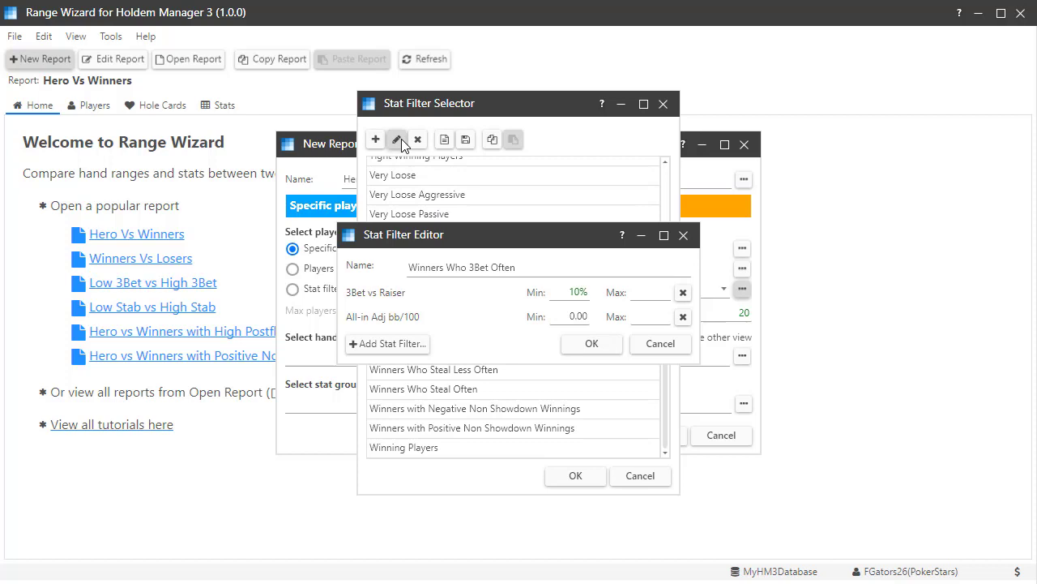
mouse_move(519, 236)
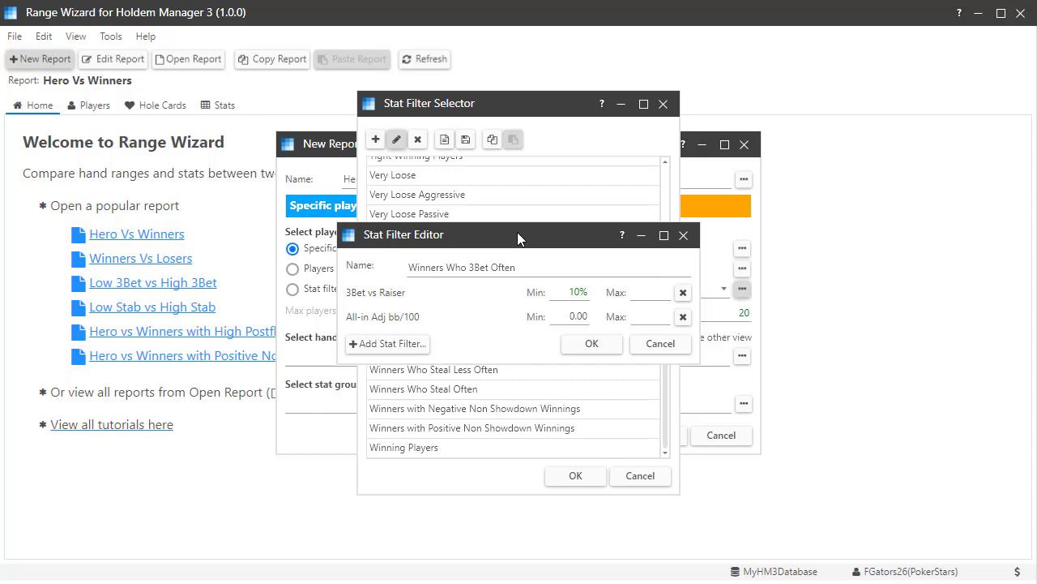
mouse_move(760, 340)
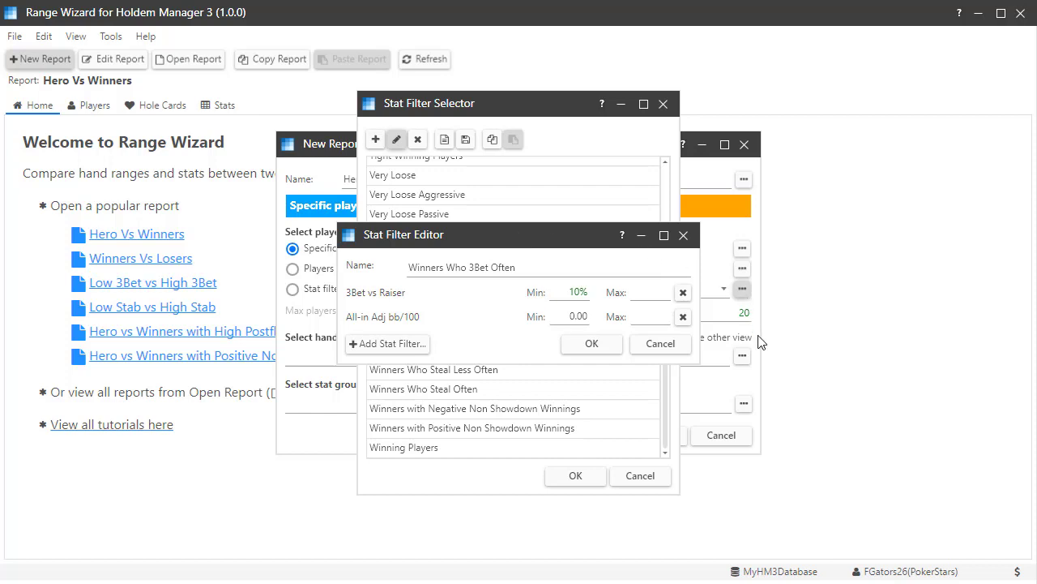
mouse_move(662, 343)
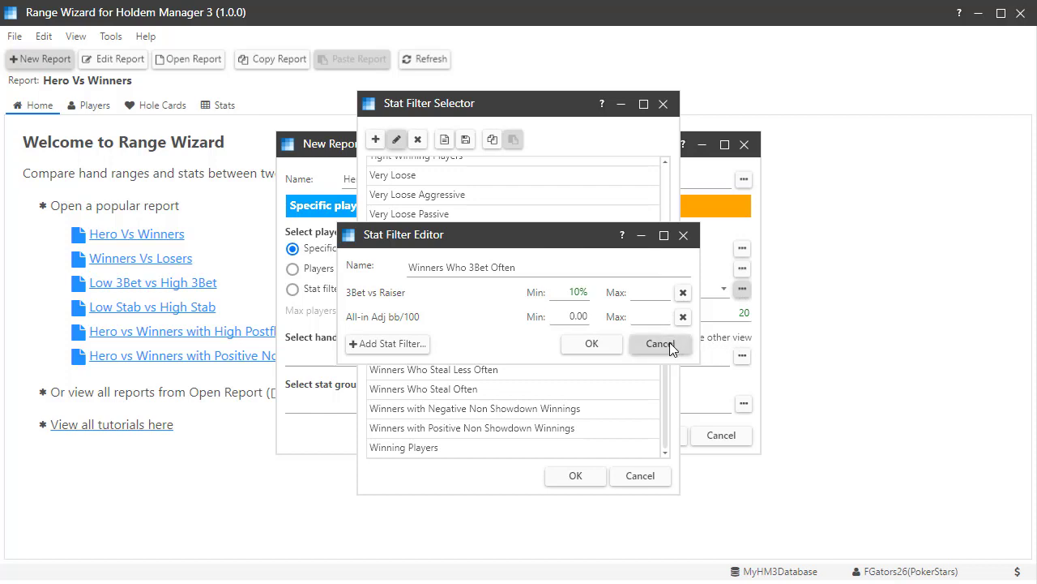
click(660, 343)
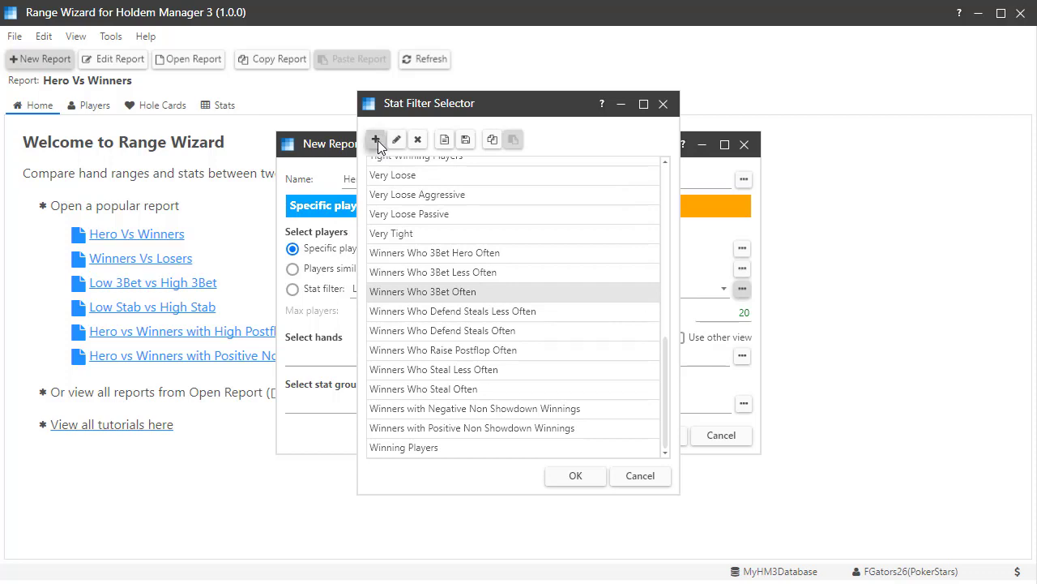
Step: Add a new stat filter and name it 'high river call'
click(376, 139)
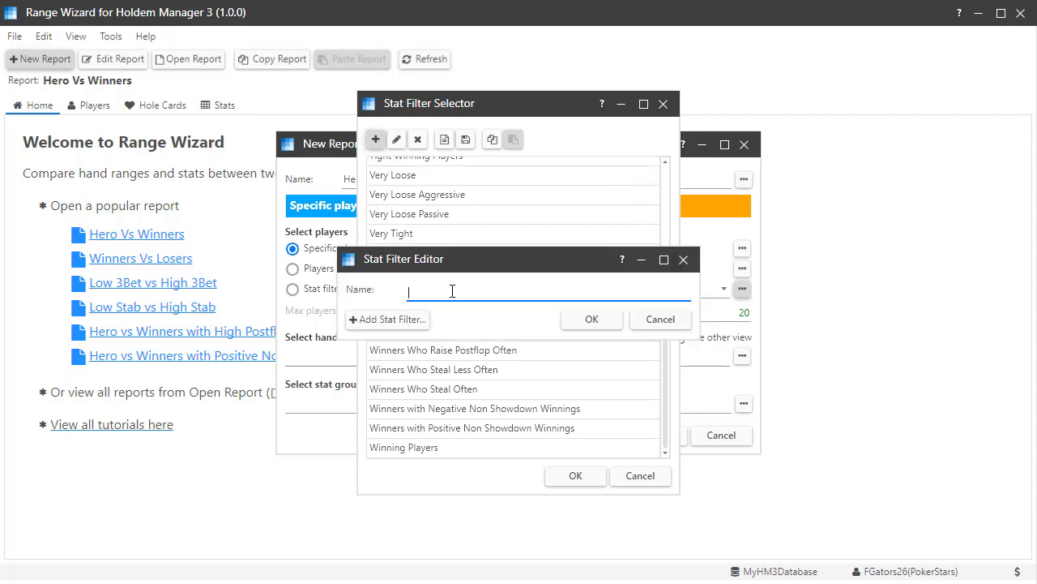
text(high river call)
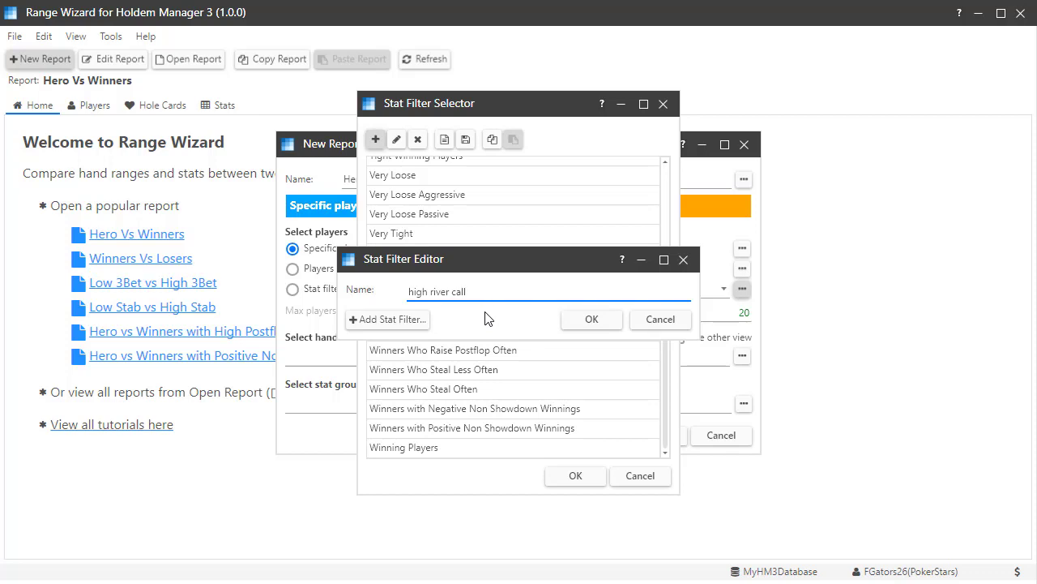
mouse_move(389, 320)
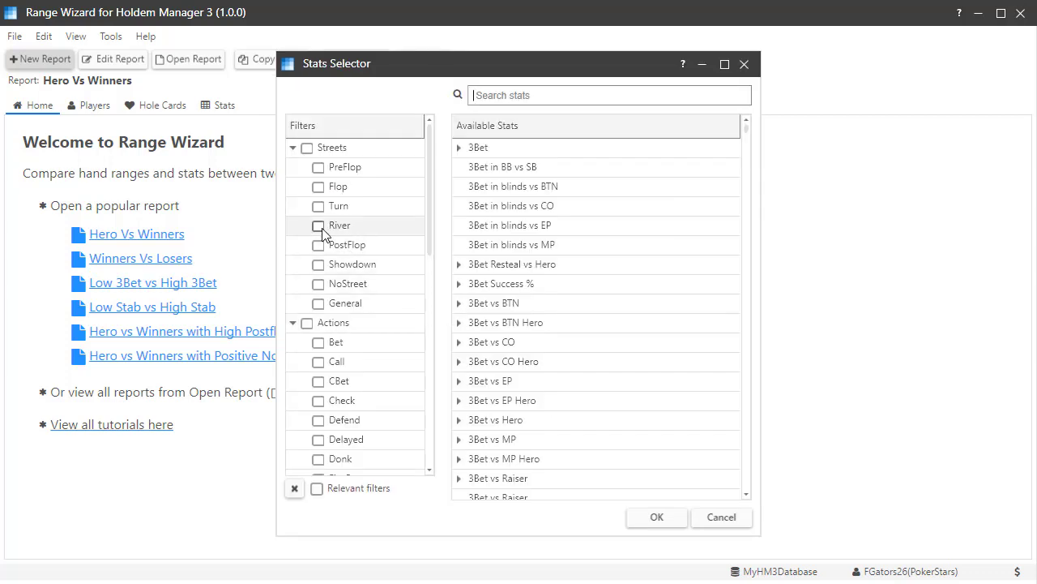
Step: Define the filter as River Call minimum 45% and use it as the comparison group
click(314, 361)
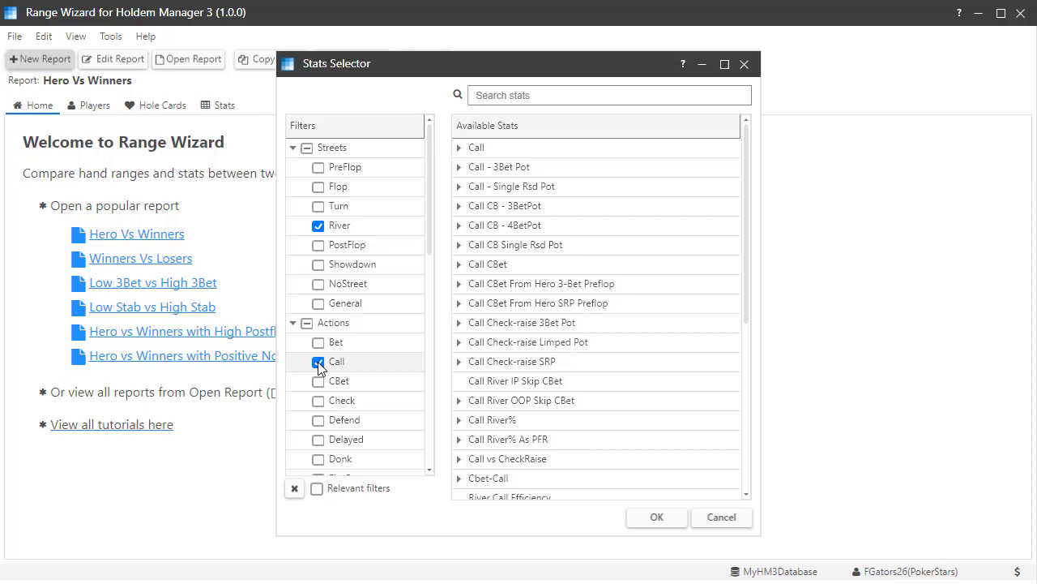
mouse_move(476, 147)
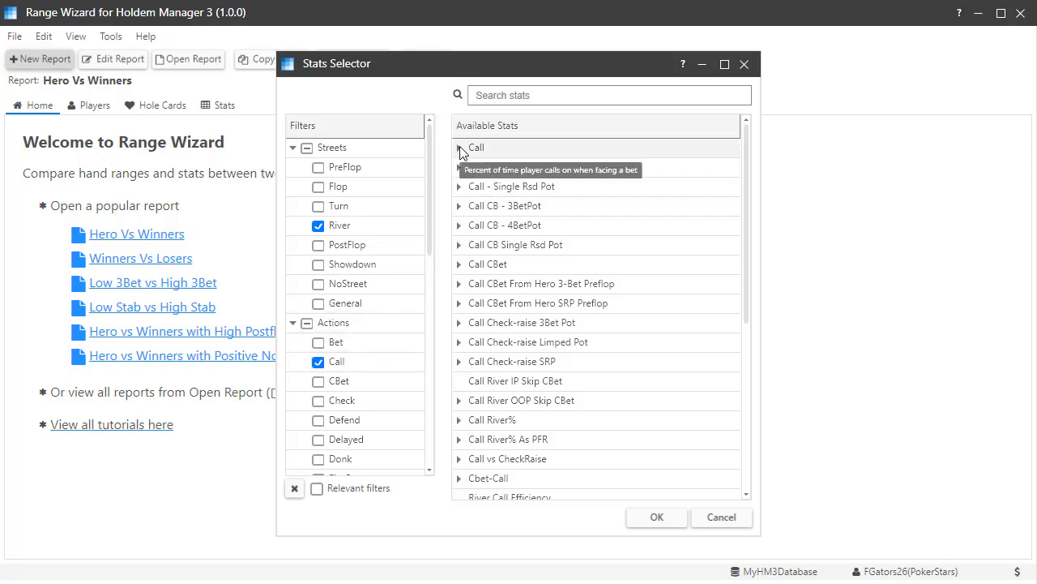
click(460, 147)
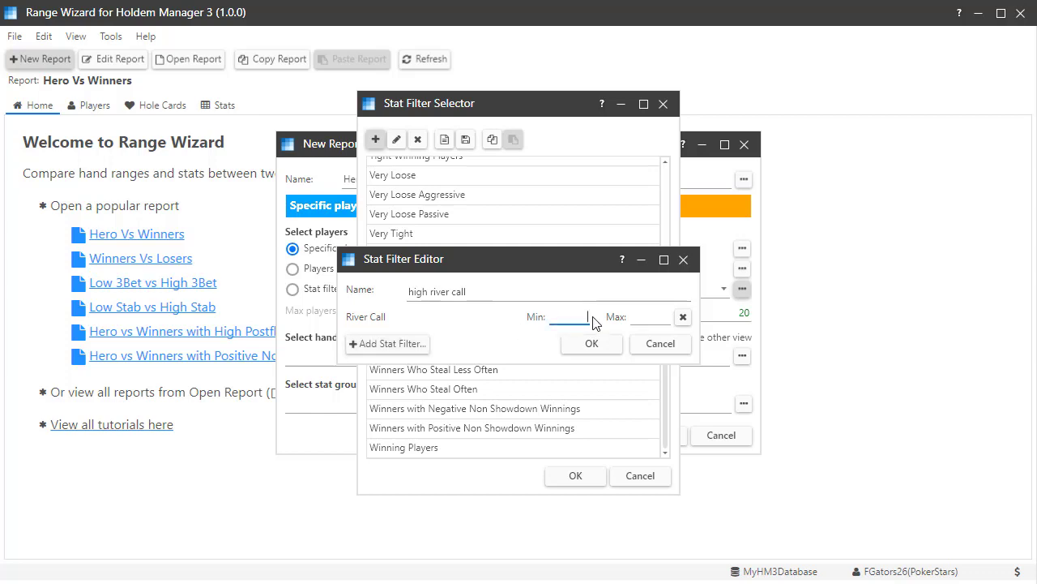
text(45%)
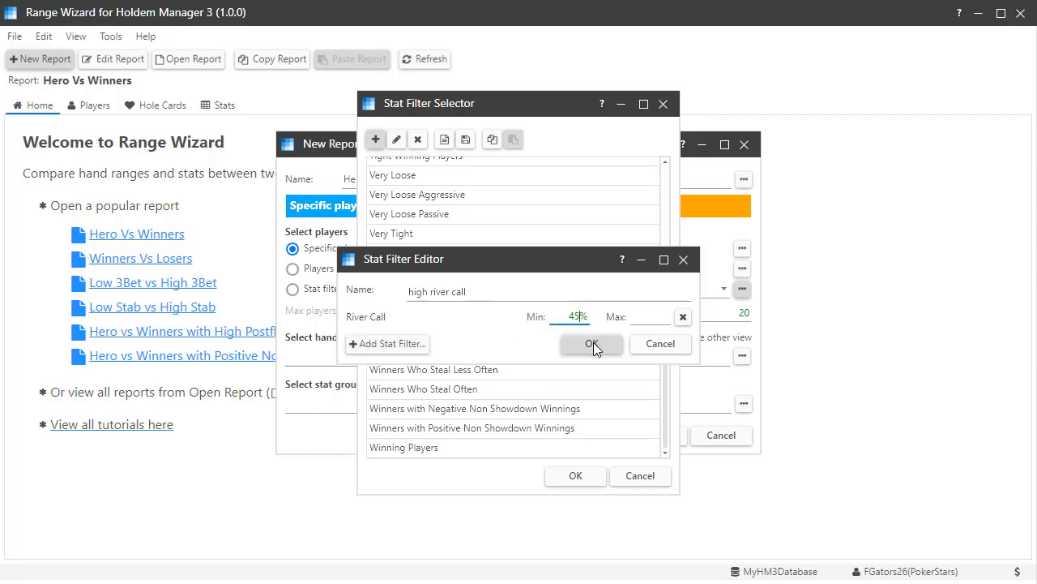
click(592, 343)
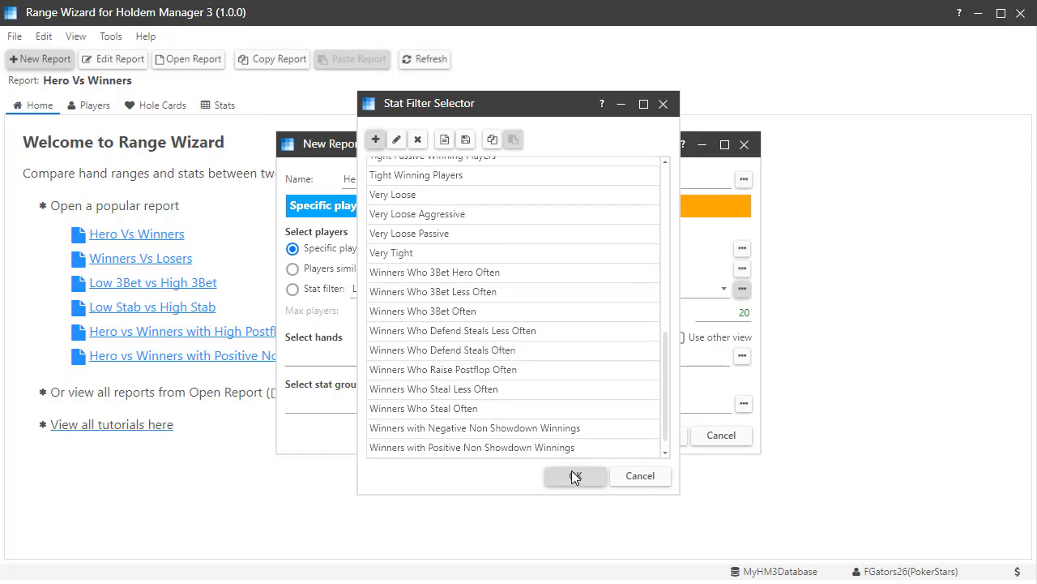
click(574, 477)
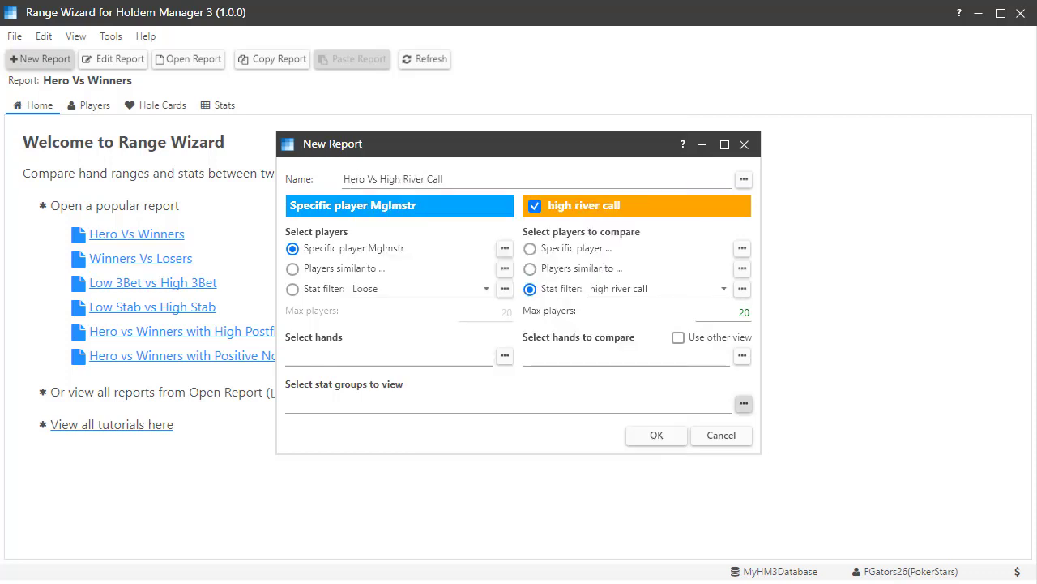
mouse_move(943, 522)
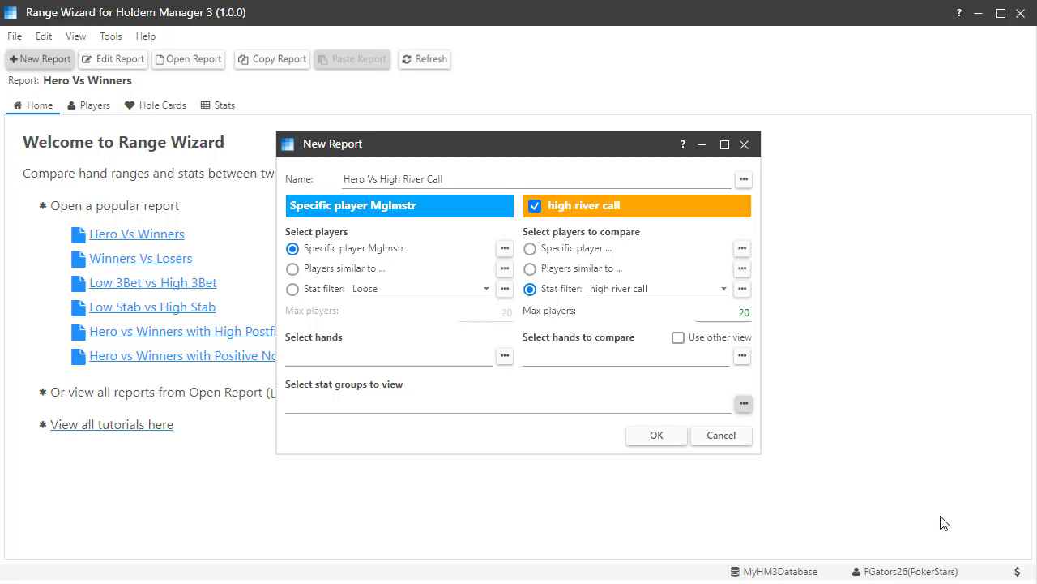
mouse_move(744, 405)
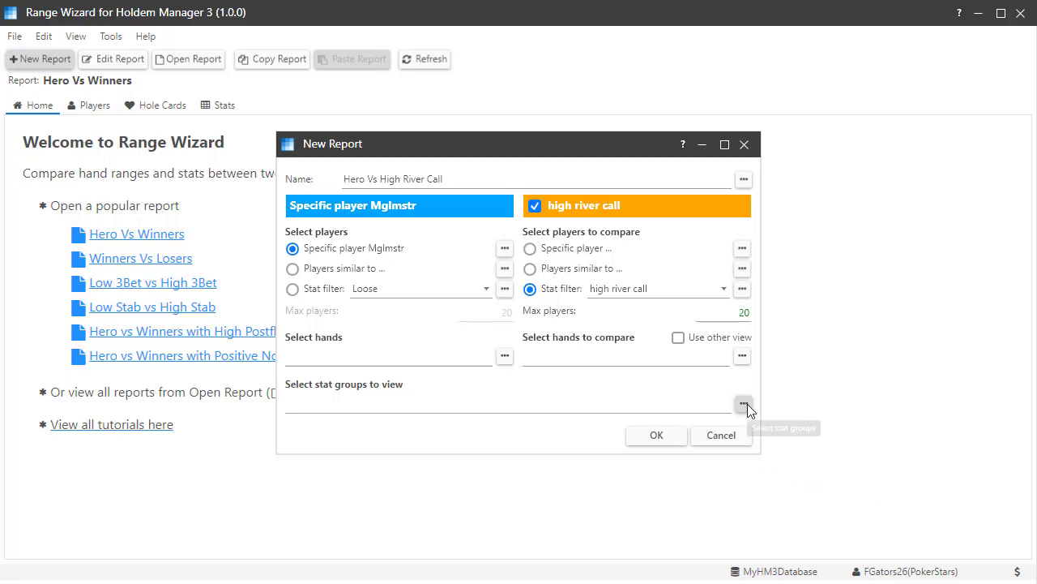
mouse_move(743, 405)
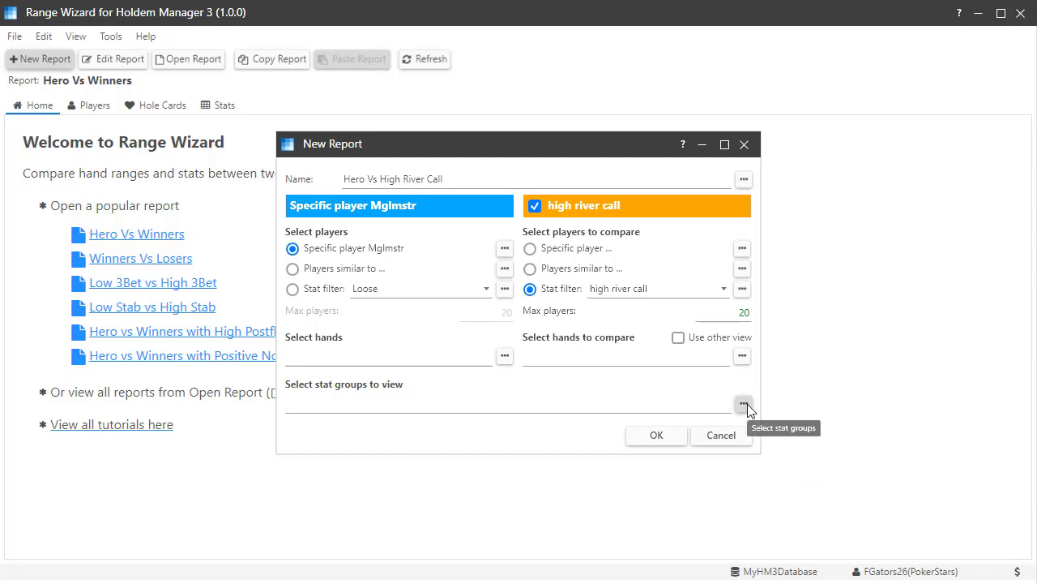
Step: Add the River group to the report's stat groups to view
click(742, 402)
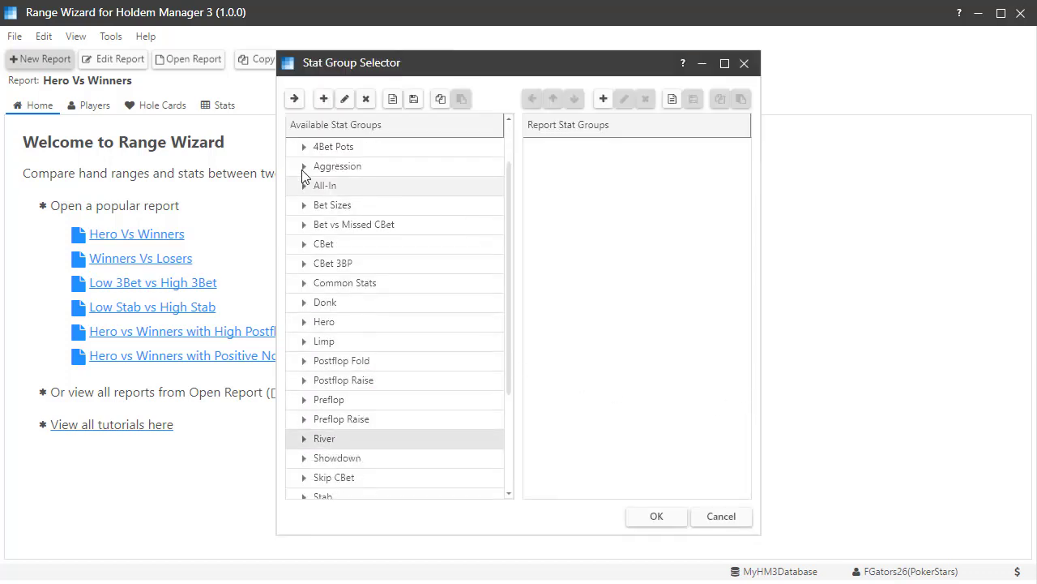
click(295, 99)
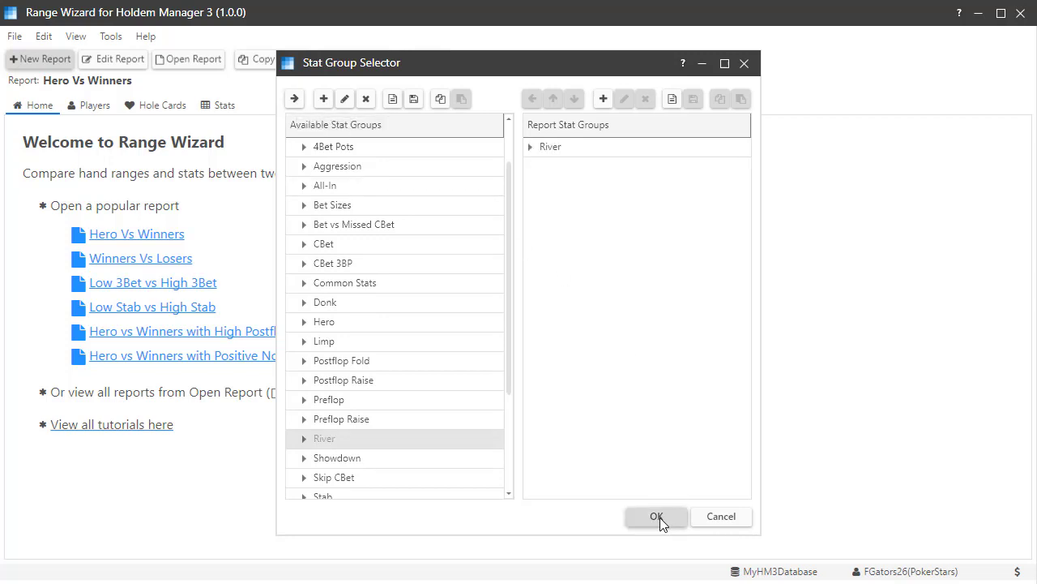
click(654, 515)
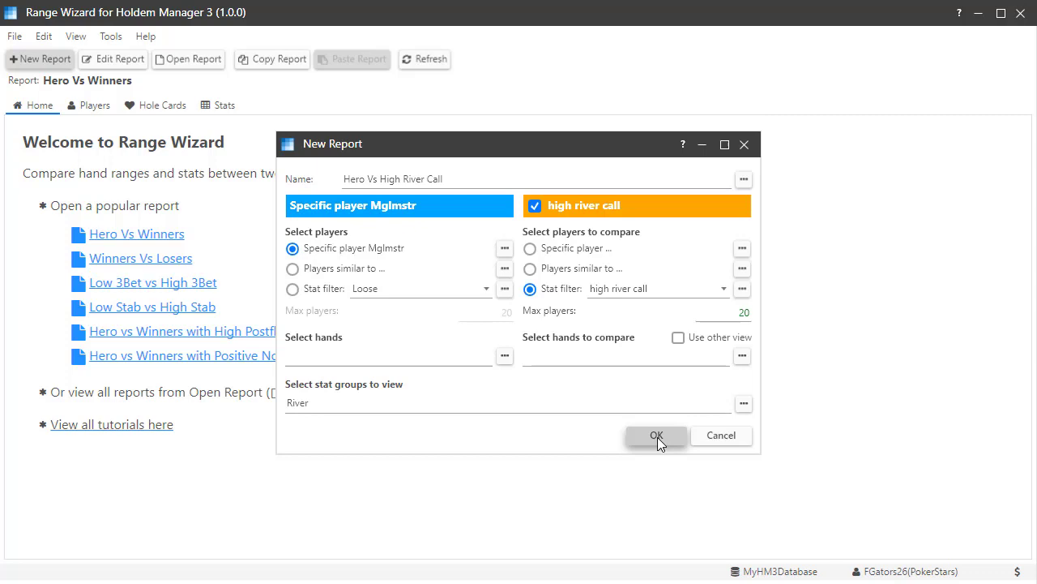
Step: Create and run the Hero Vs High River Call report, showing the Players comparison
click(656, 435)
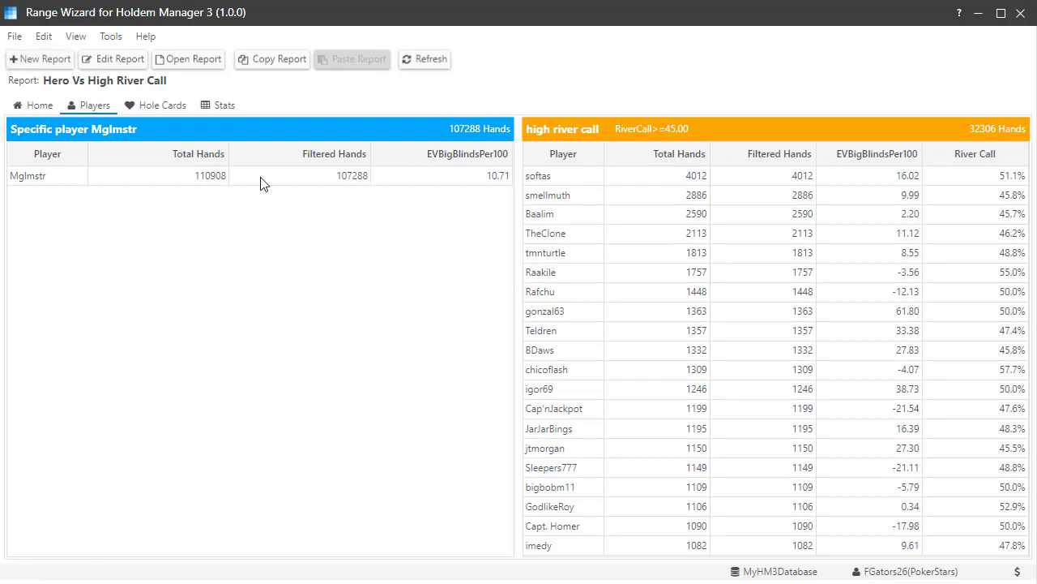
Step: In the Stats view, chart Saw River%, River Call, River Call Win % and River Call Efficiency (1.15 vs 1.53)
click(224, 104)
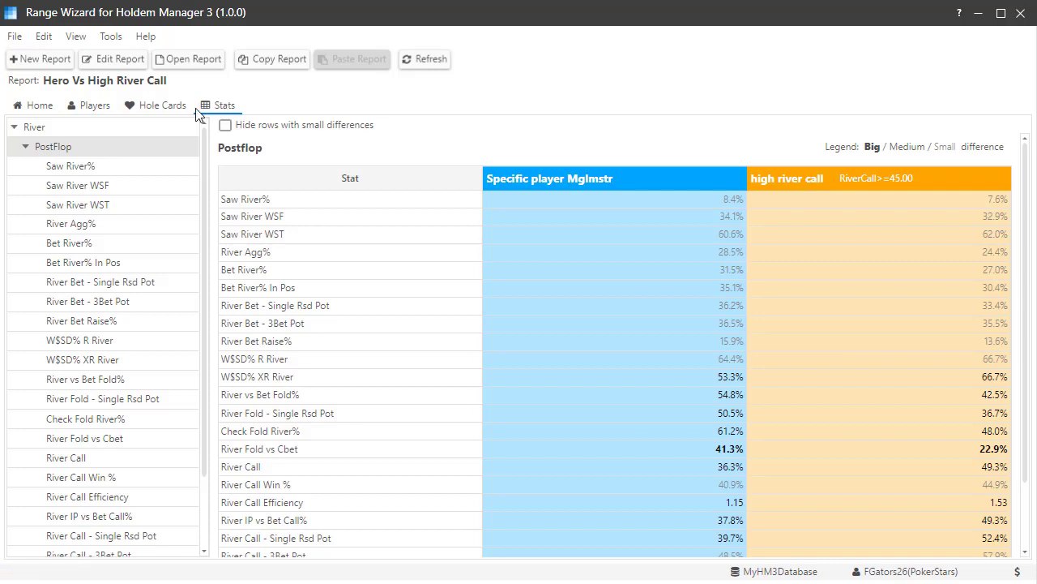
mouse_move(78, 172)
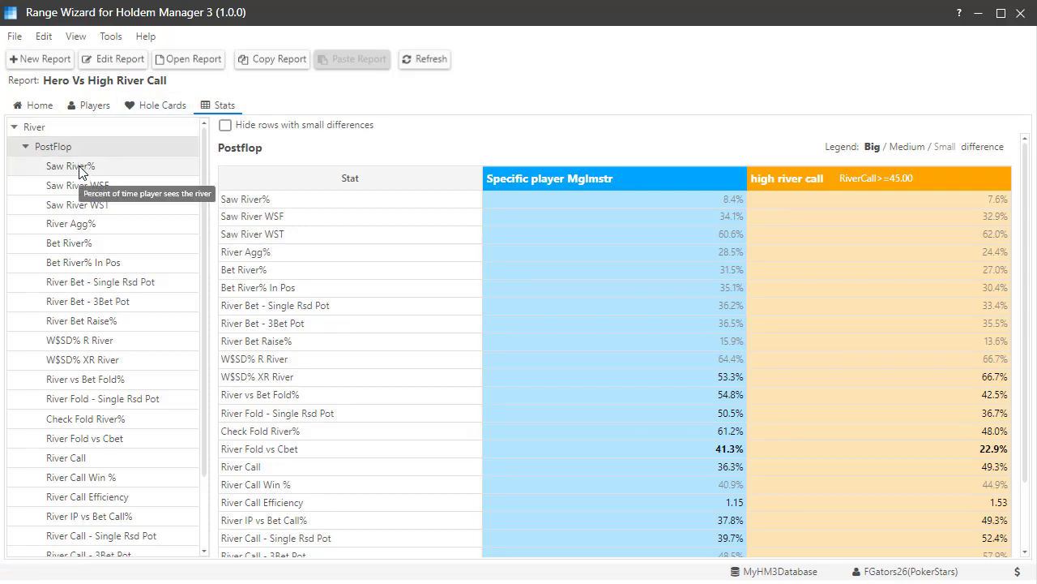
click(69, 165)
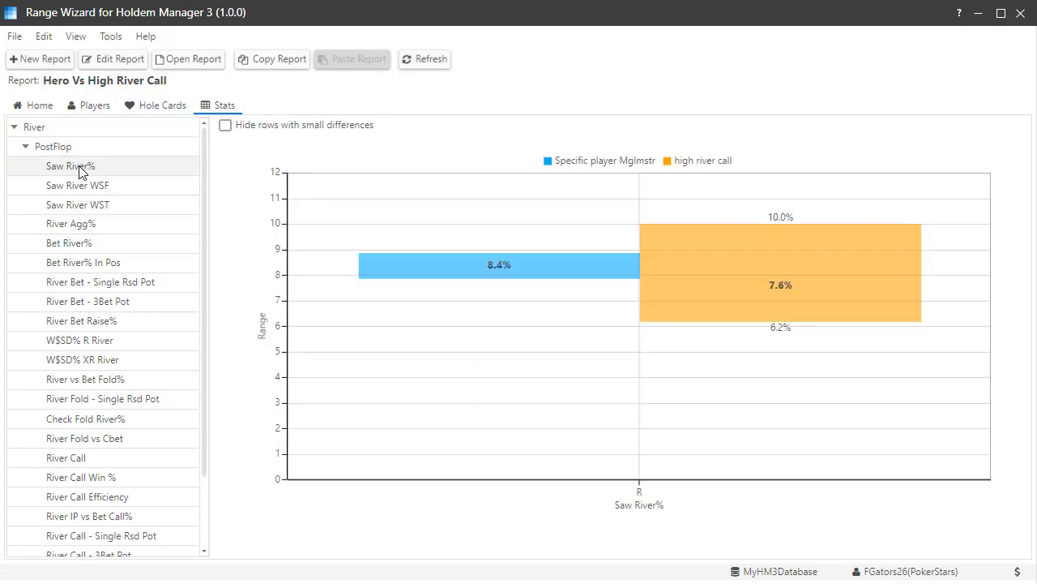
click(65, 457)
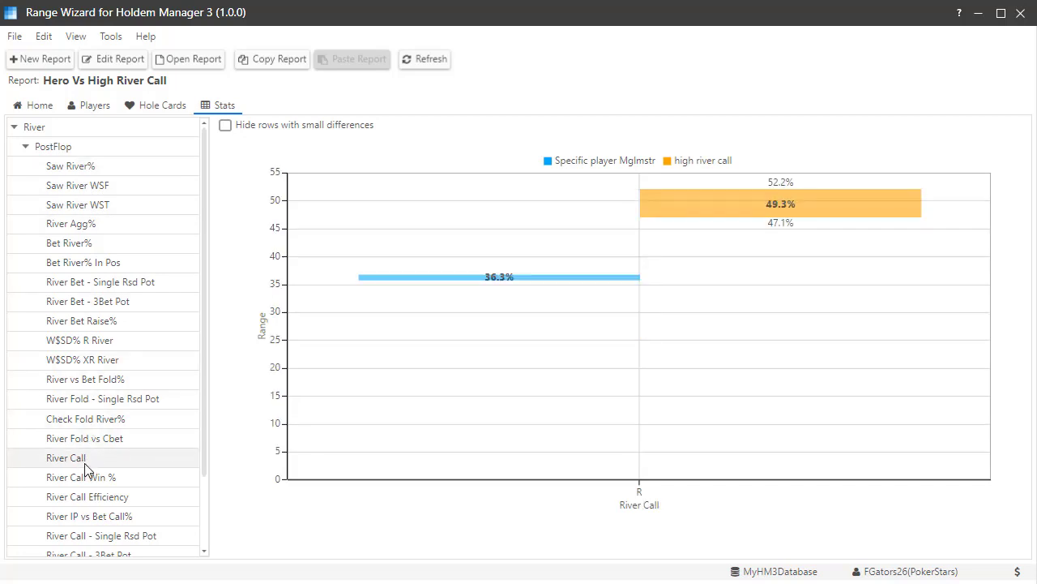
click(79, 476)
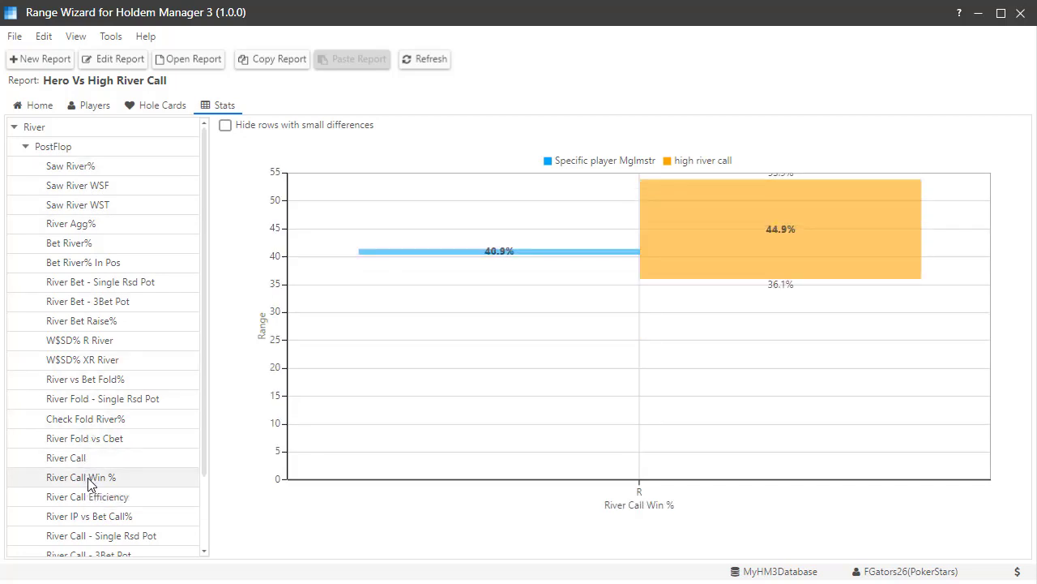
mouse_move(95, 496)
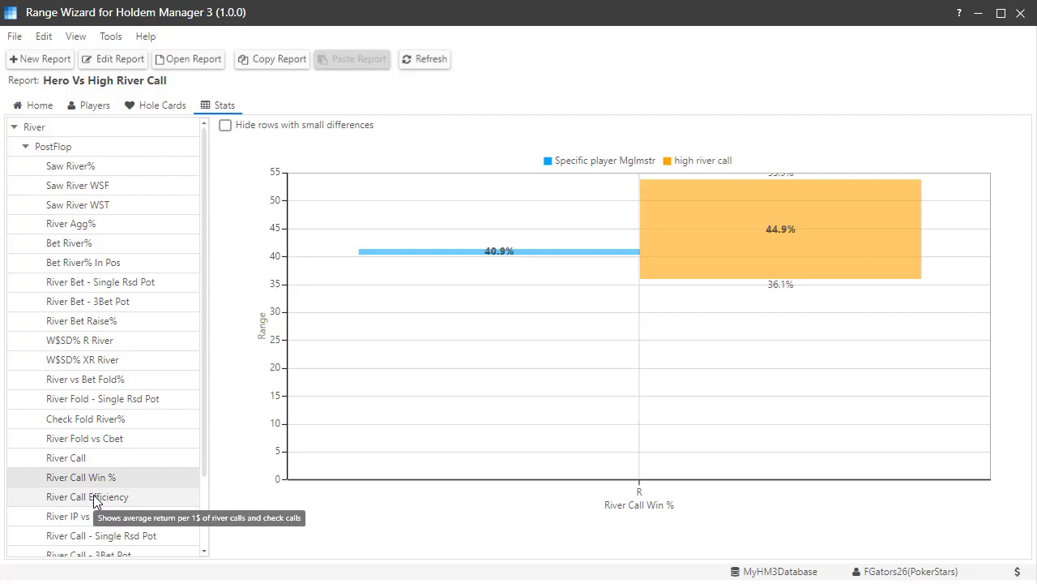
click(88, 496)
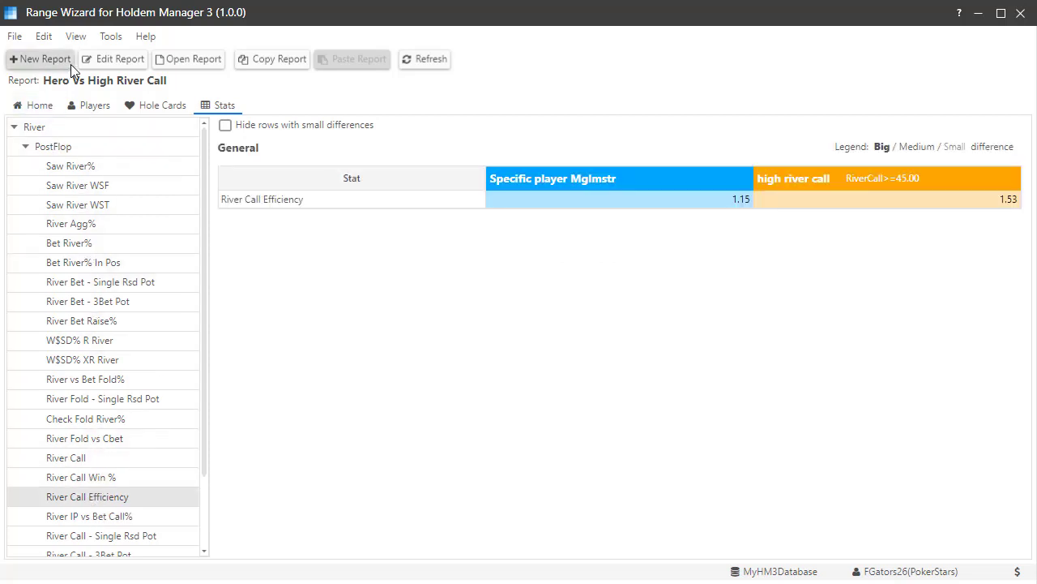
mouse_move(130, 65)
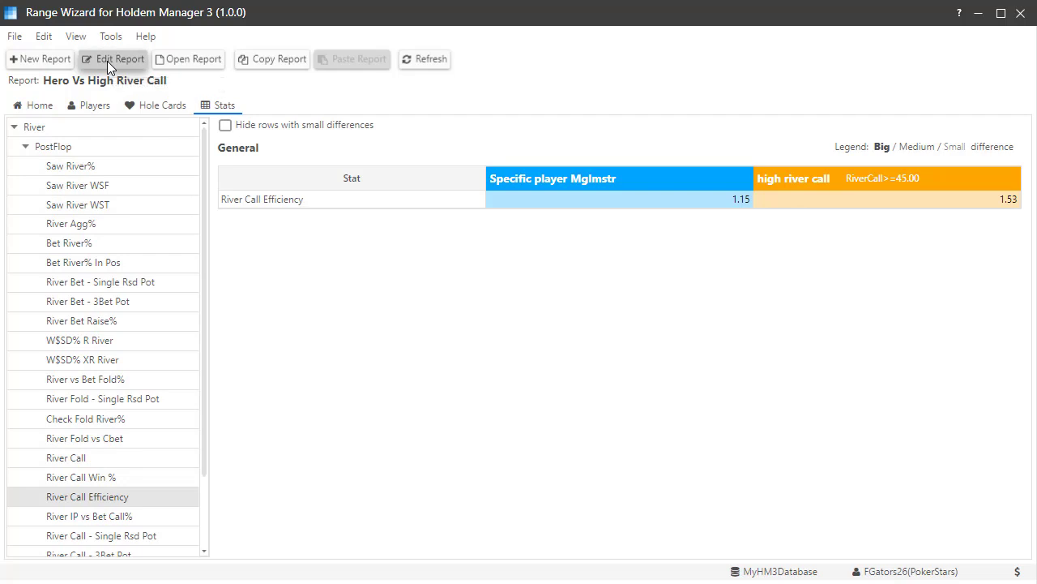
Step: Bring up the Edit Report form for the current report
click(118, 59)
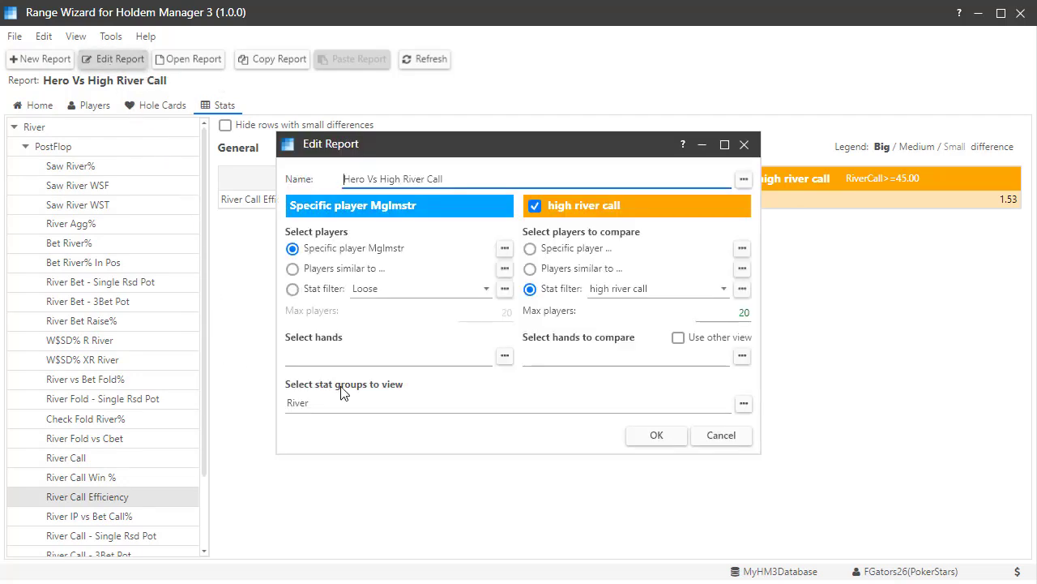
mouse_move(413, 428)
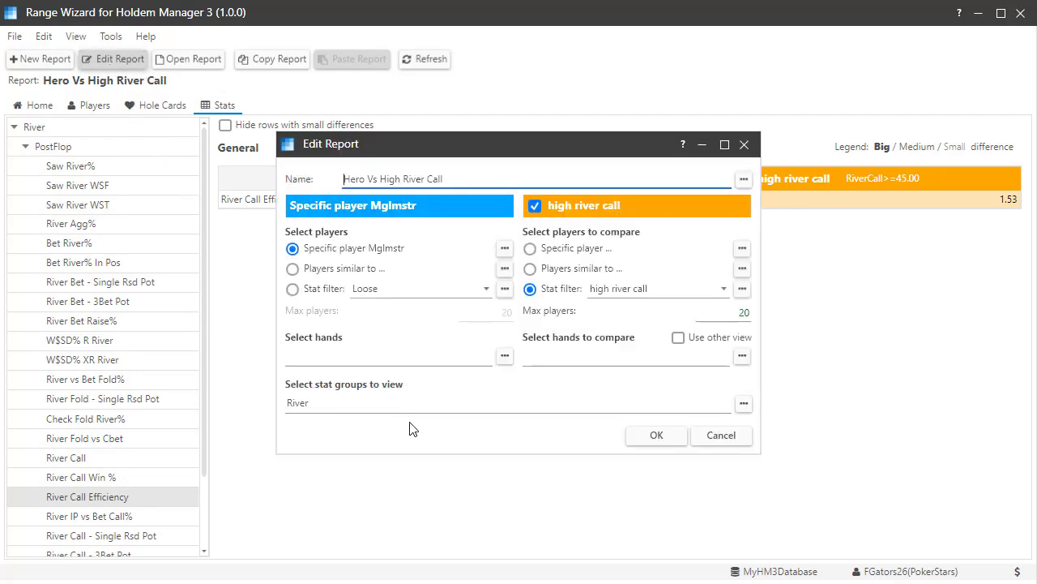
mouse_move(522, 464)
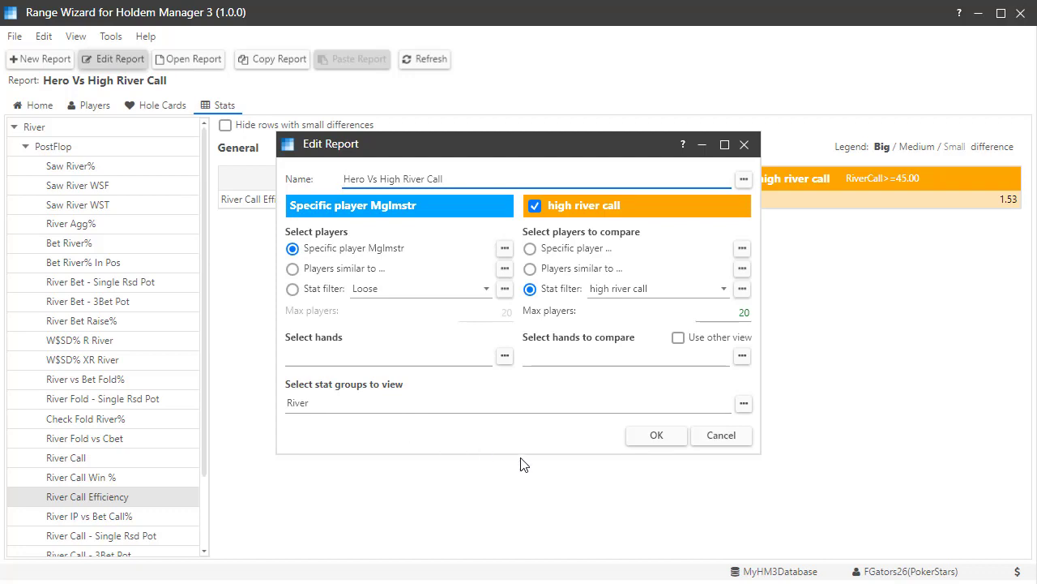